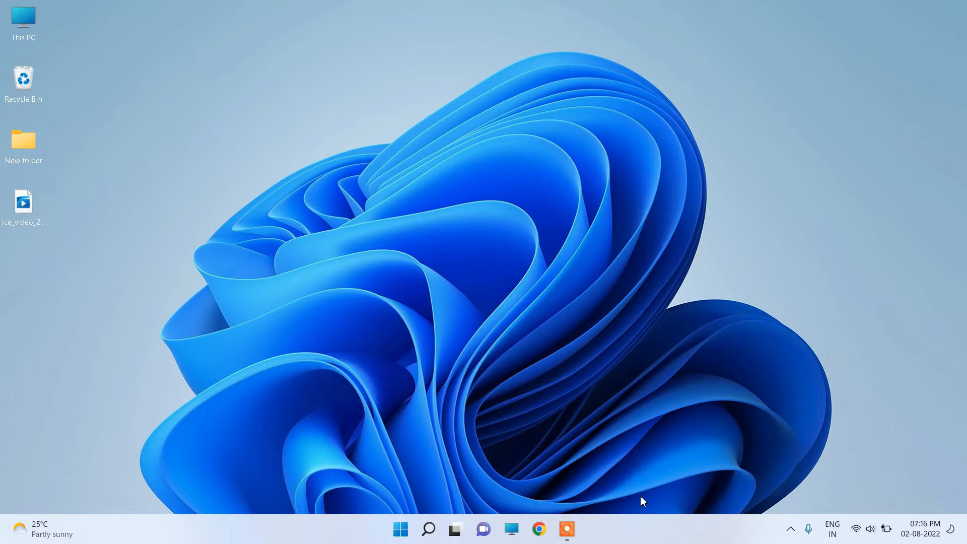
mouse_move(552, 518)
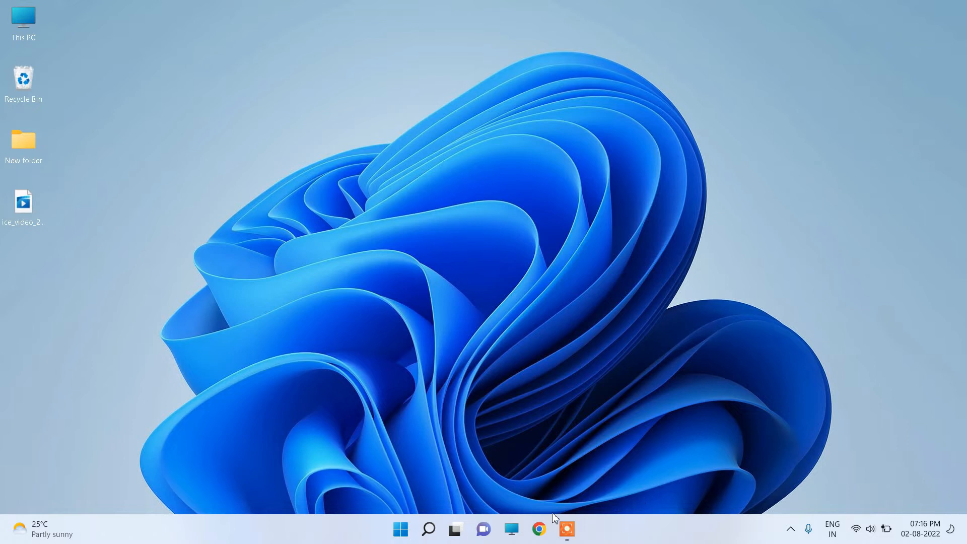
mouse_move(539, 529)
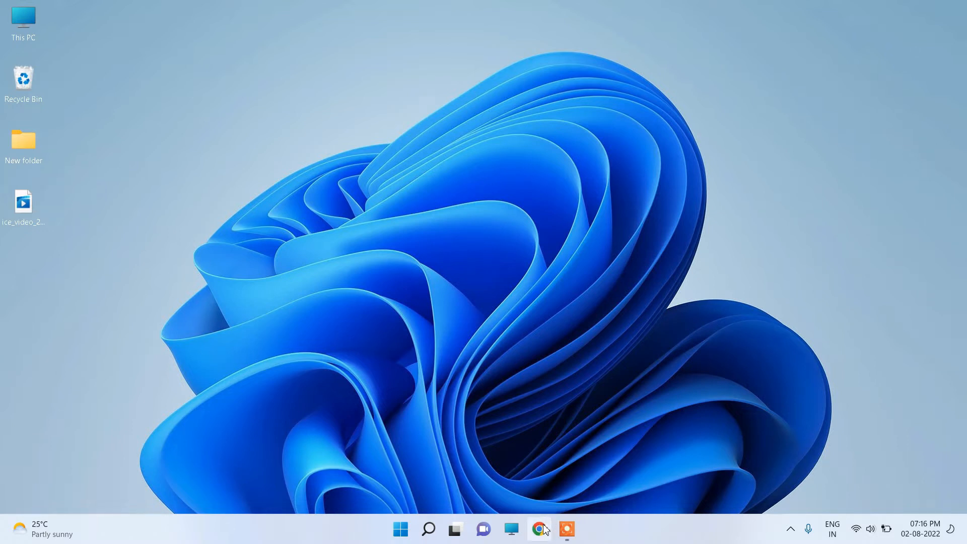
Get the Python 3.10.6 Windows installer from python.org via Chrome
click(540, 529)
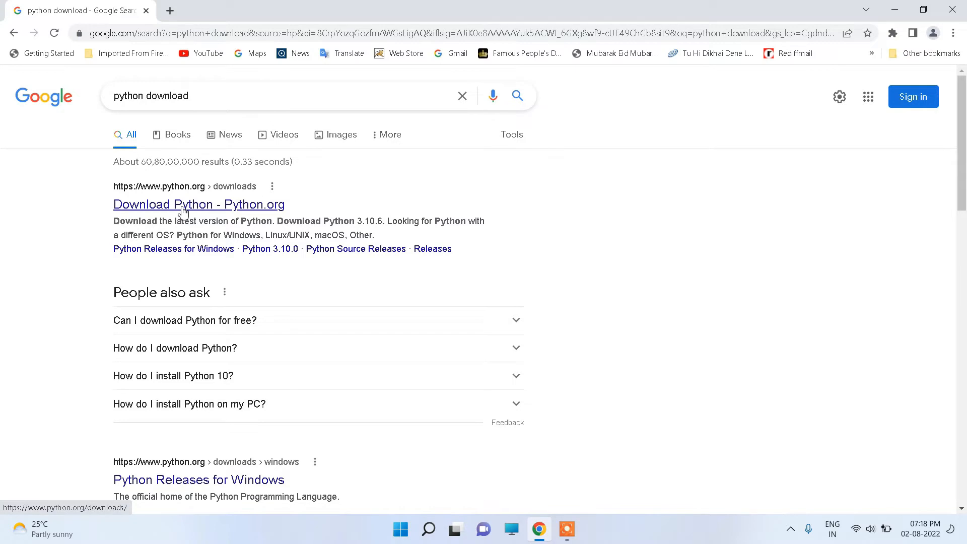
click(198, 205)
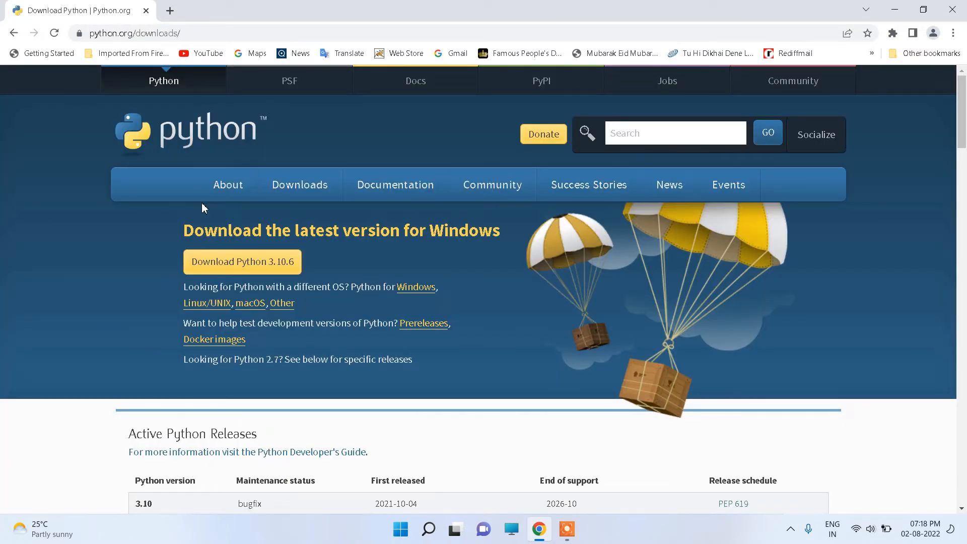
click(241, 261)
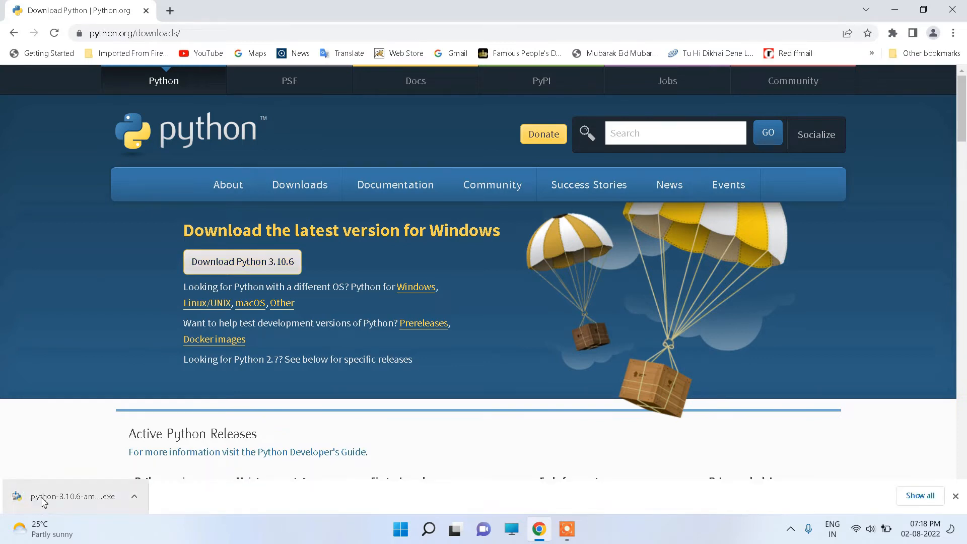
Launch the installer with 'Add Python 3.10 to PATH' enabled and choose Customize installation
click(67, 496)
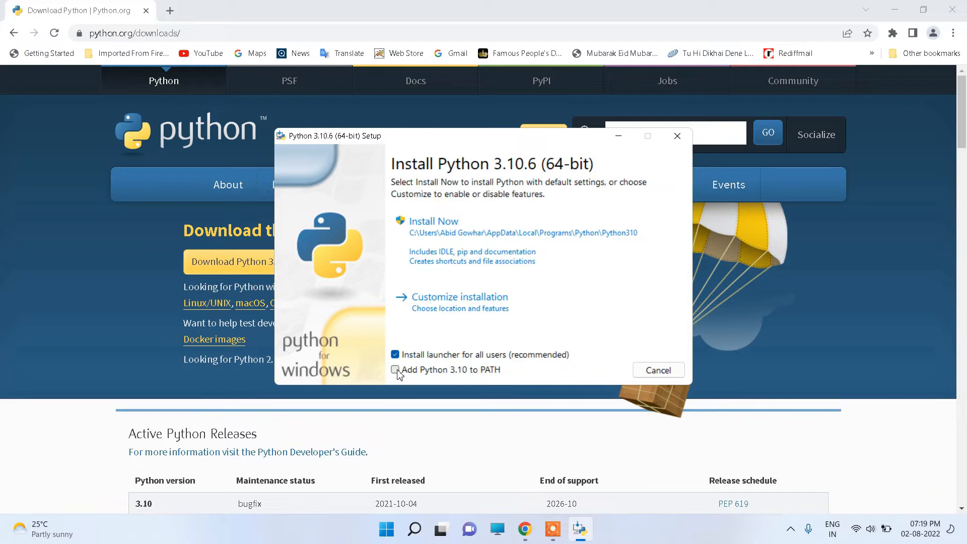
click(395, 369)
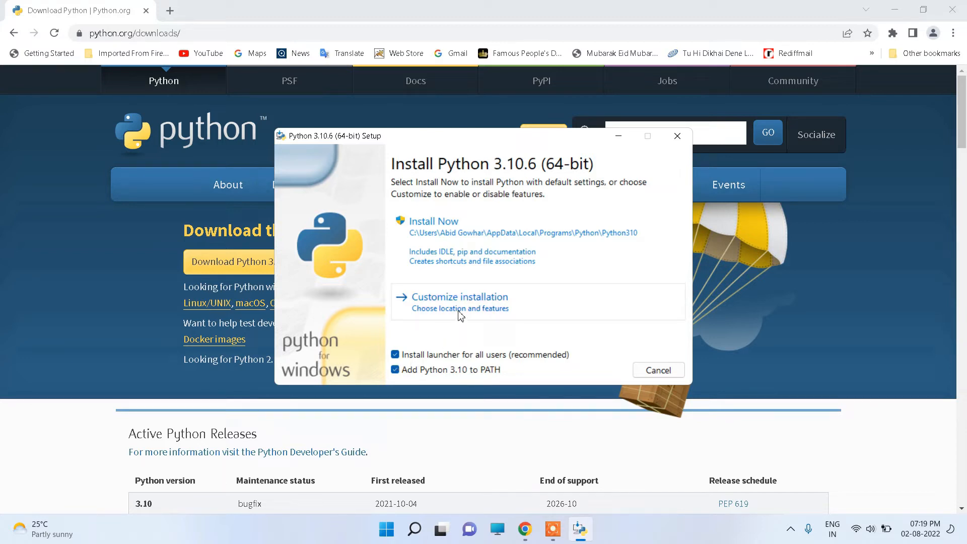
click(459, 296)
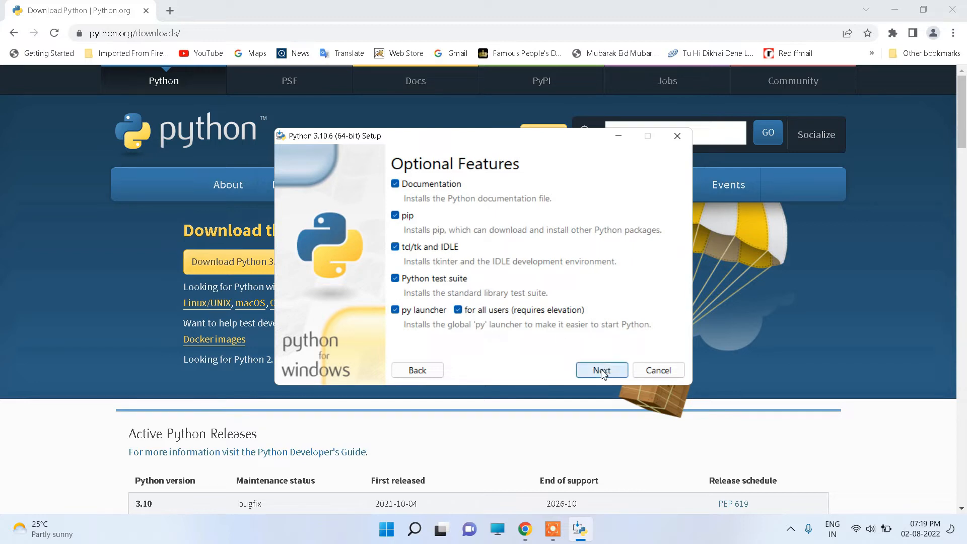
Enable 'Precompile standard library' and 'Install for all users' in Advanced Options
click(600, 369)
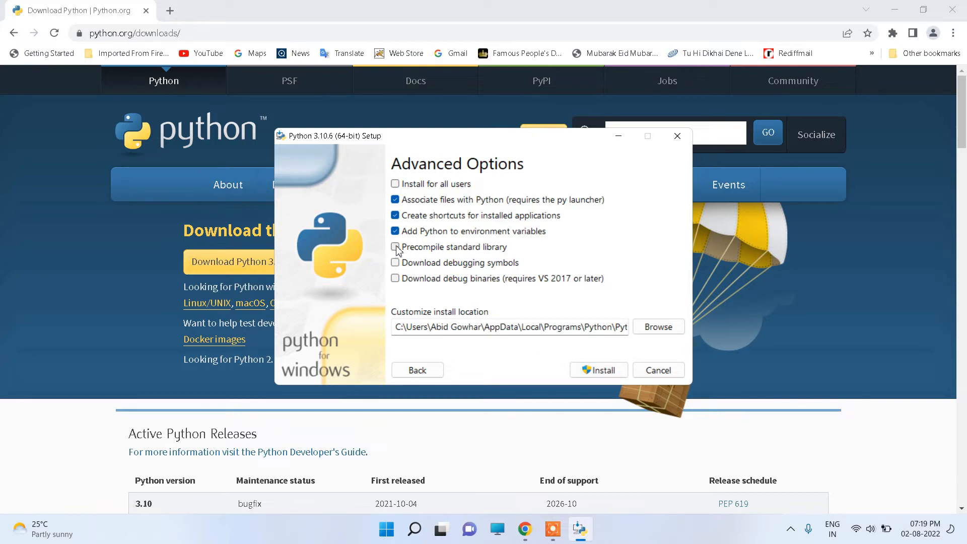
click(395, 246)
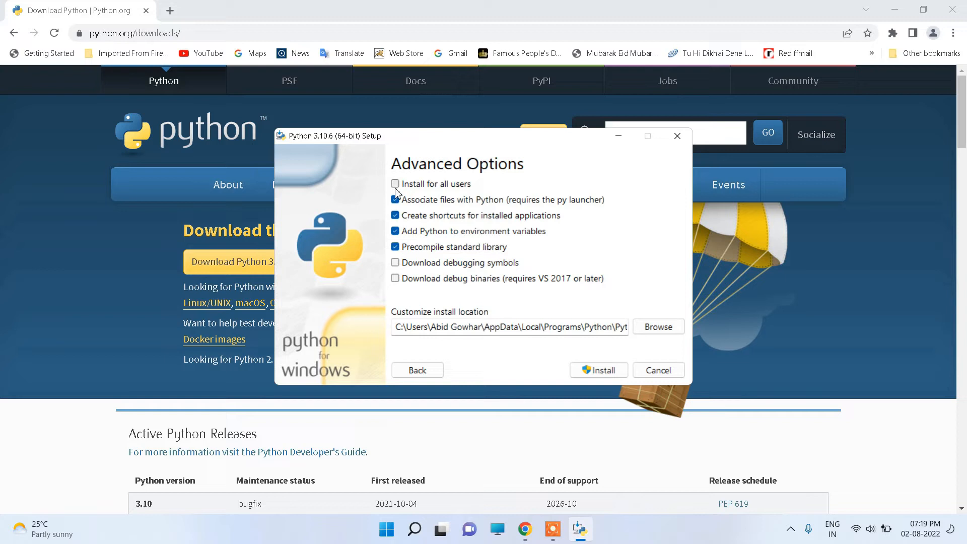
click(395, 183)
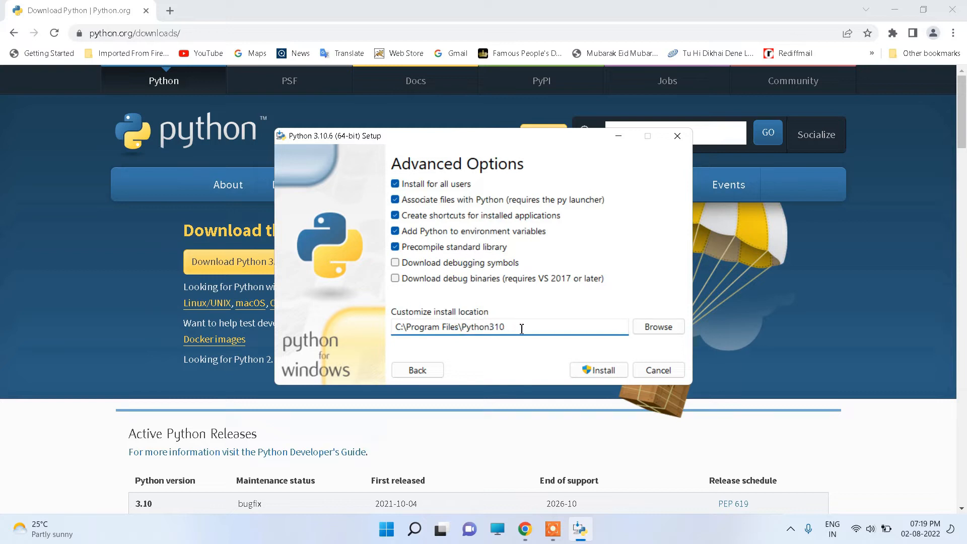
mouse_move(636, 326)
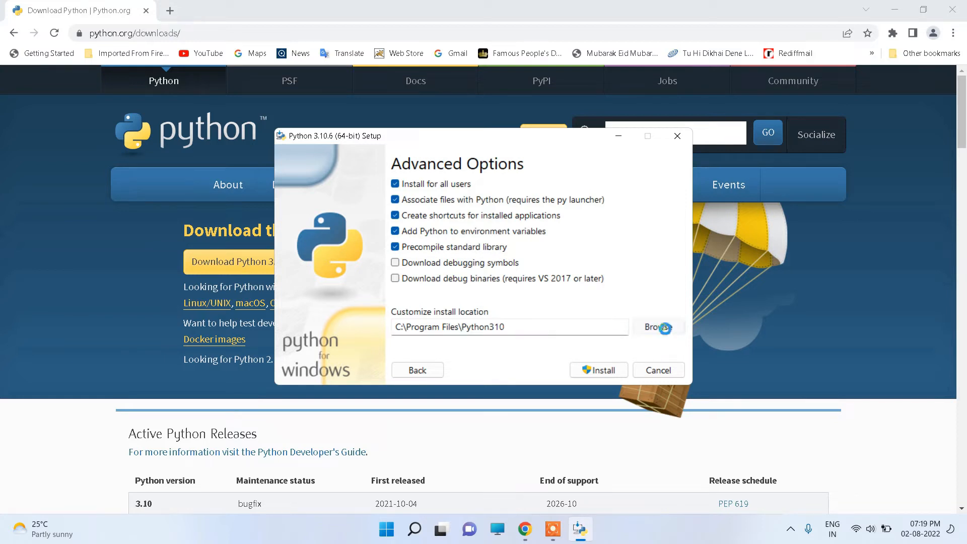
Create a Python folder on C: and use it, giving install location C:\Python\Python
click(658, 327)
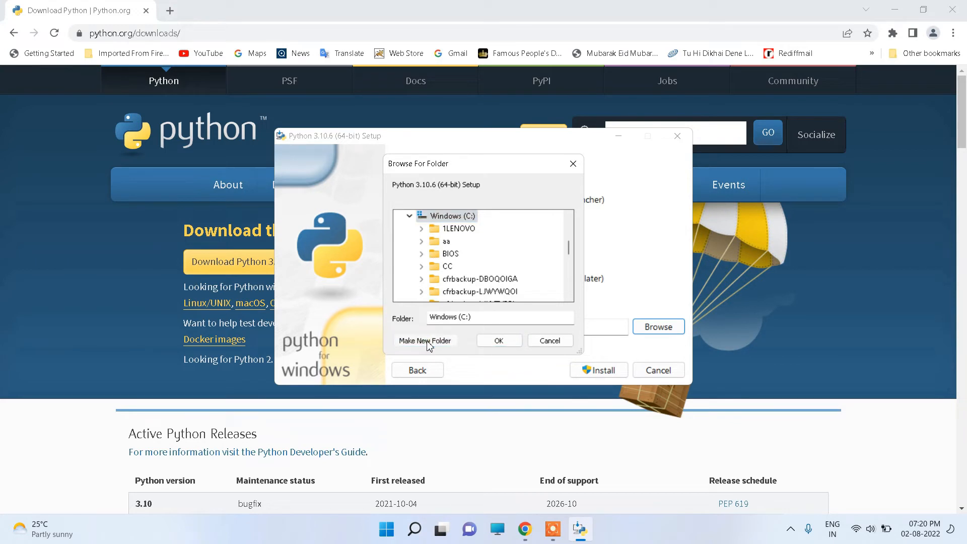
click(426, 340)
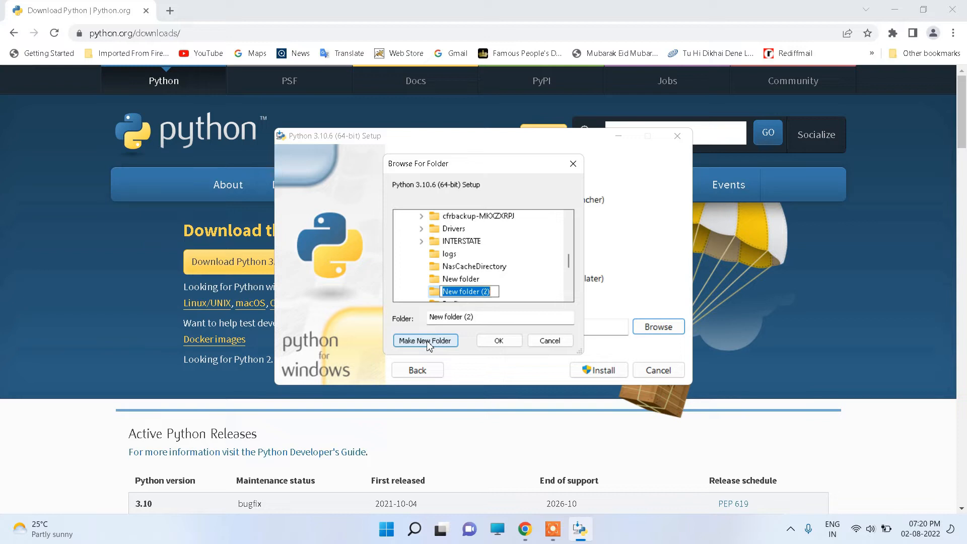
text(Python)
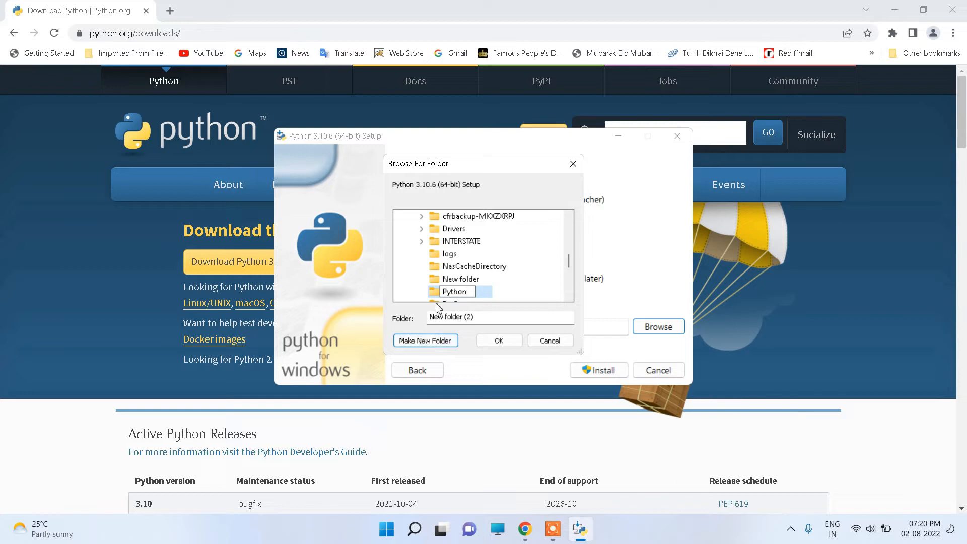
mouse_move(444, 304)
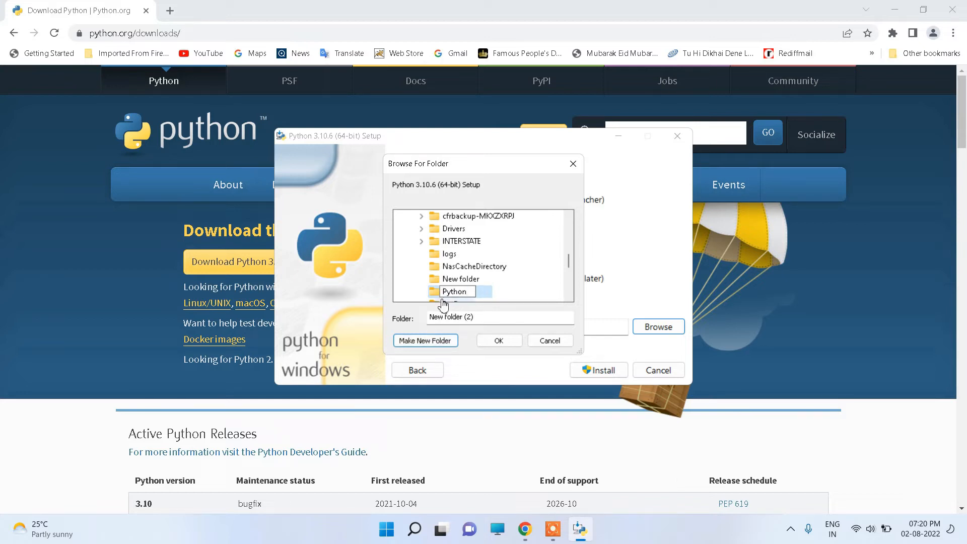
click(464, 291)
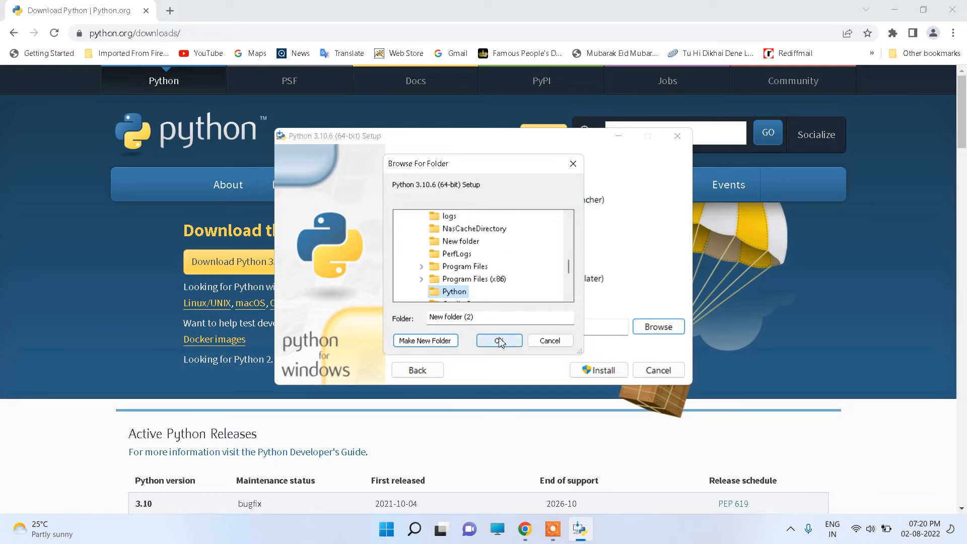
click(498, 340)
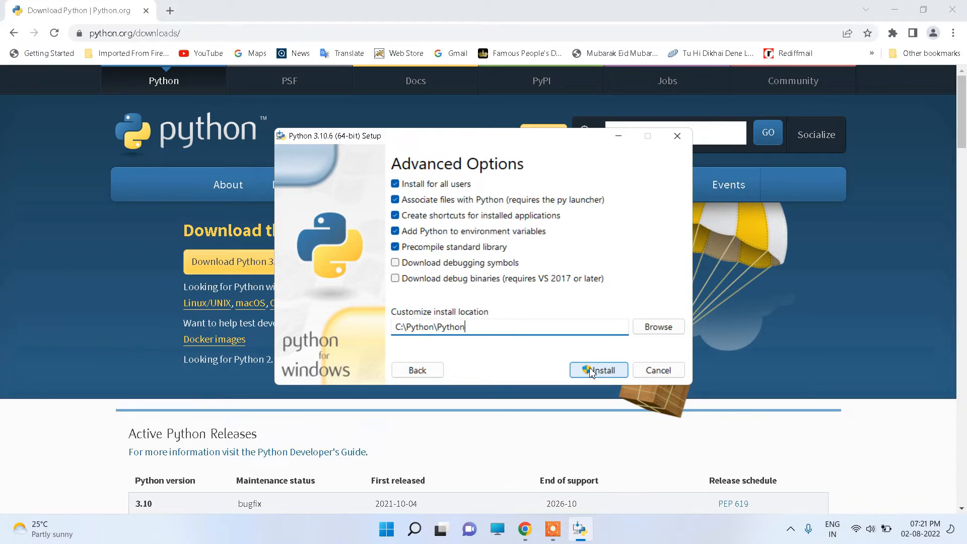
Install Python 3.10.6 and close setup once it reports success
click(598, 370)
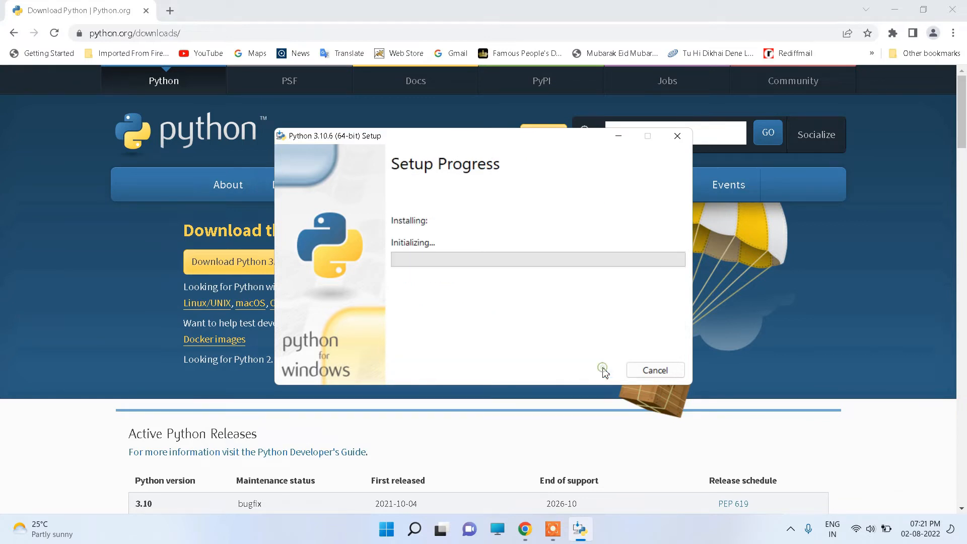
mouse_move(459, 371)
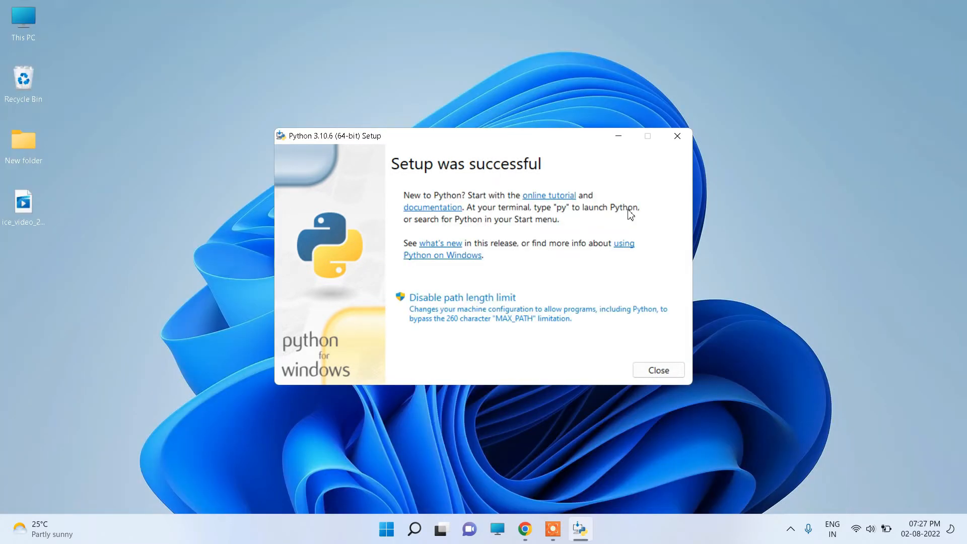
click(657, 369)
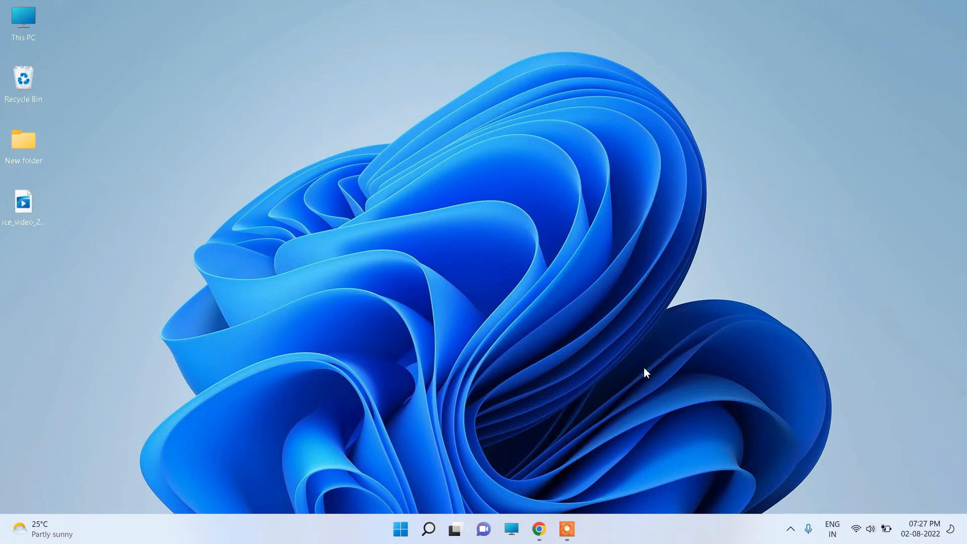
Run print("Hello Python") in the Python 3.10 (64-bit) console from Start
click(400, 529)
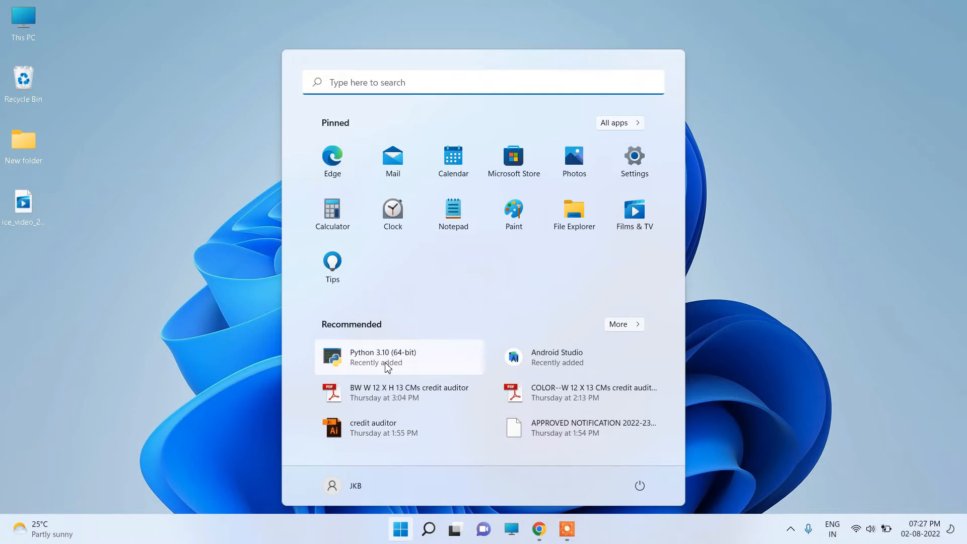
click(383, 357)
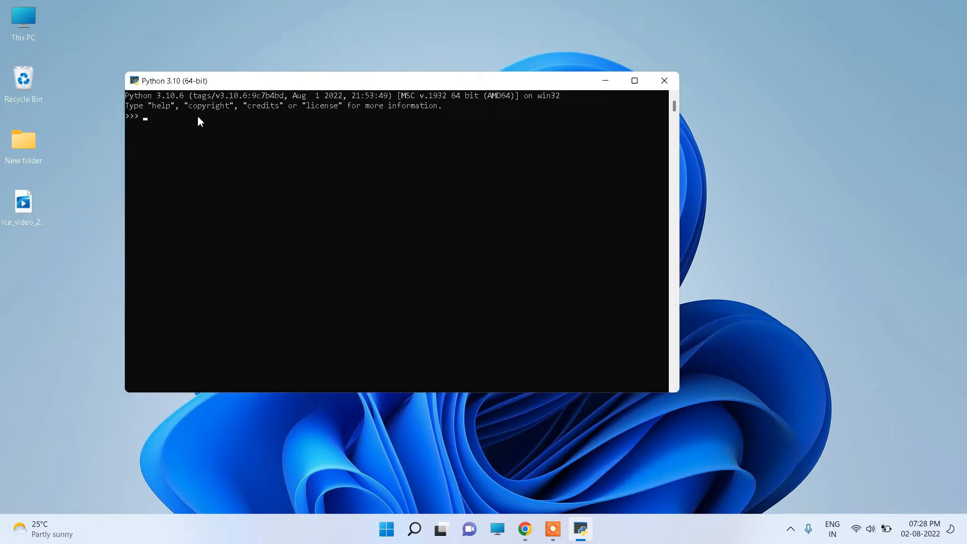
text(print)
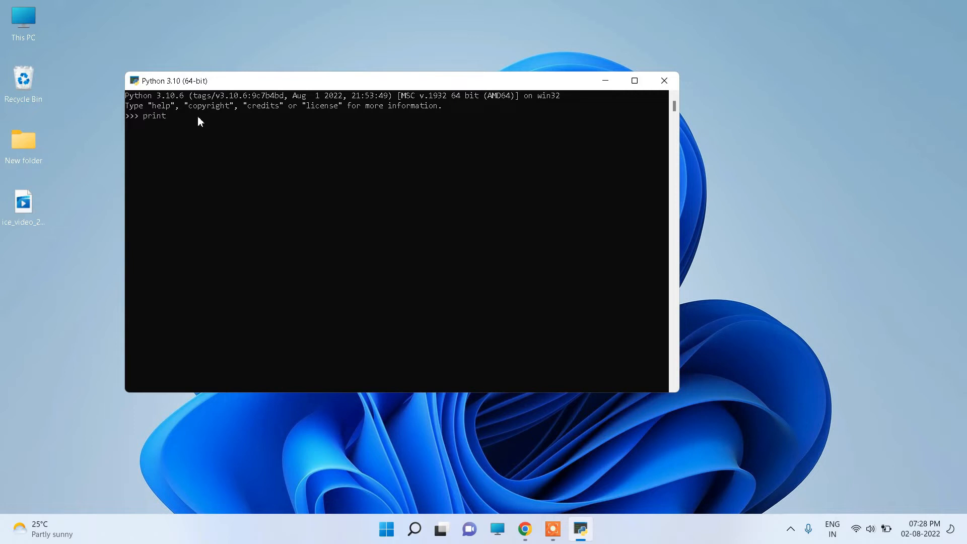
text(())
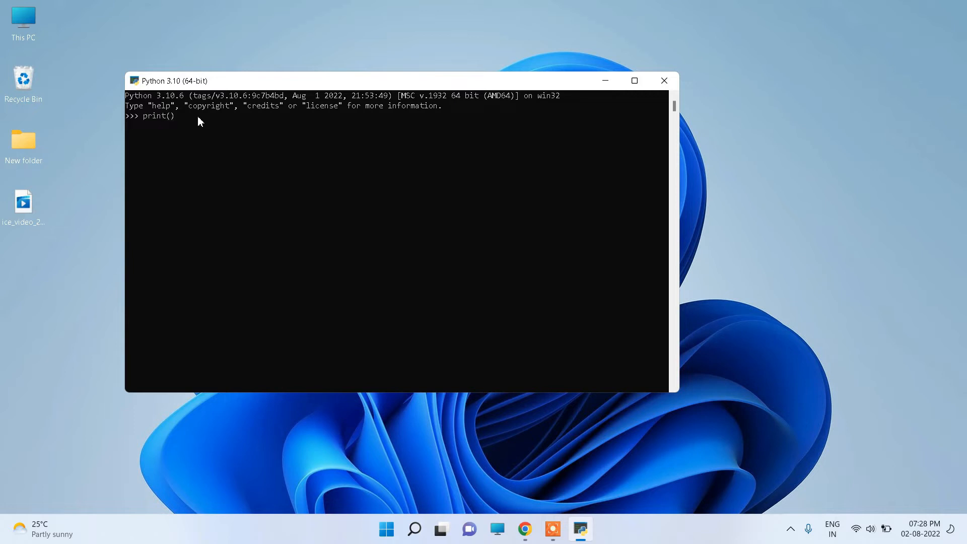
text("")
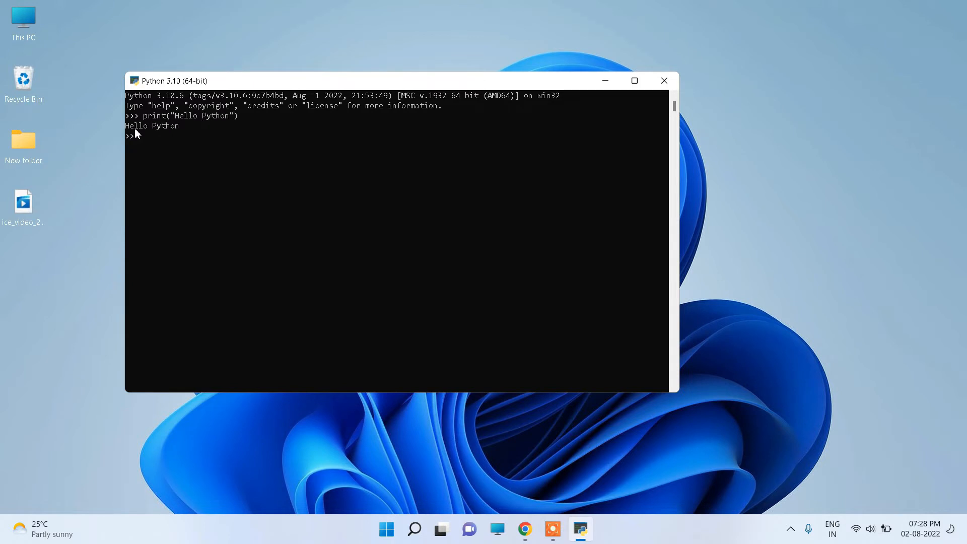
mouse_move(187, 134)
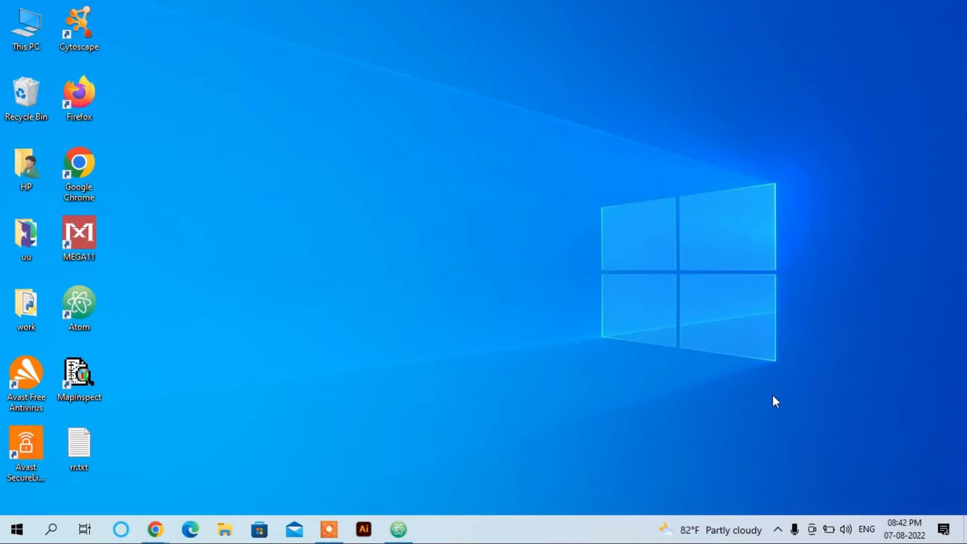
mouse_move(640, 398)
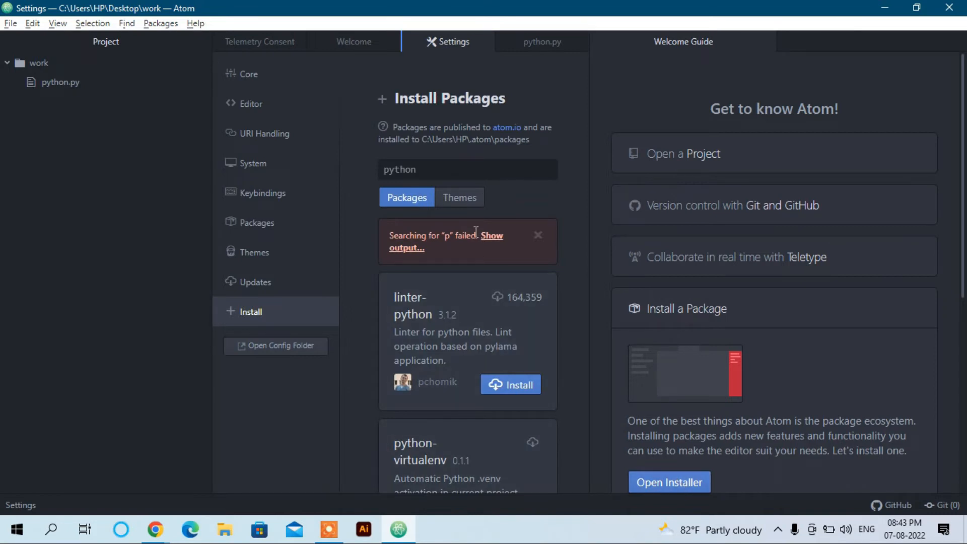
Browse the Python package search results in Settings, then return to python.py
click(467, 170)
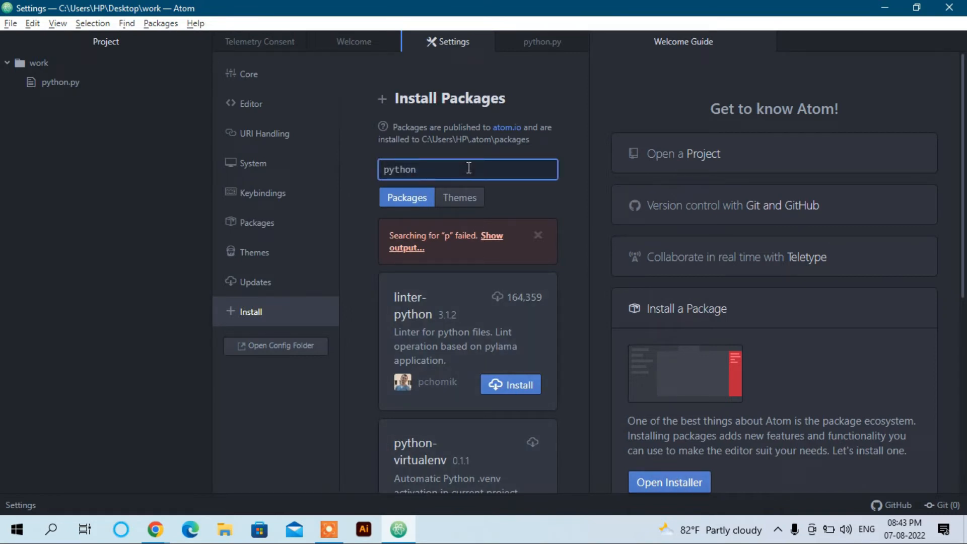
scroll(down, 3)
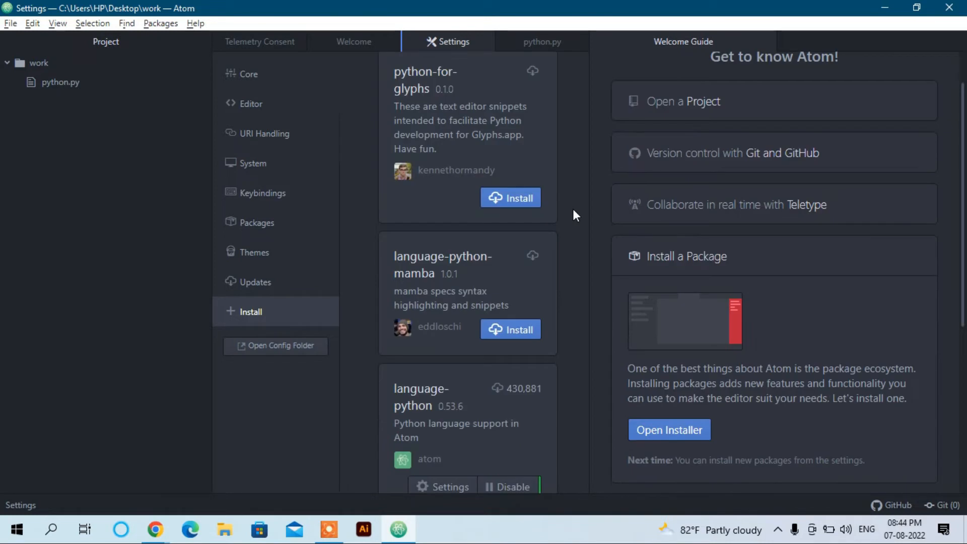
scroll(down, 3)
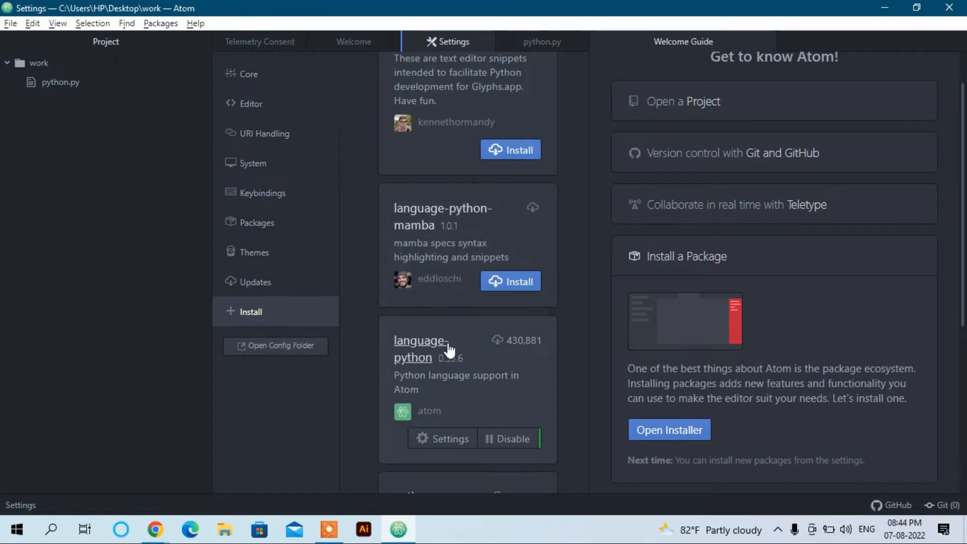
mouse_move(465, 376)
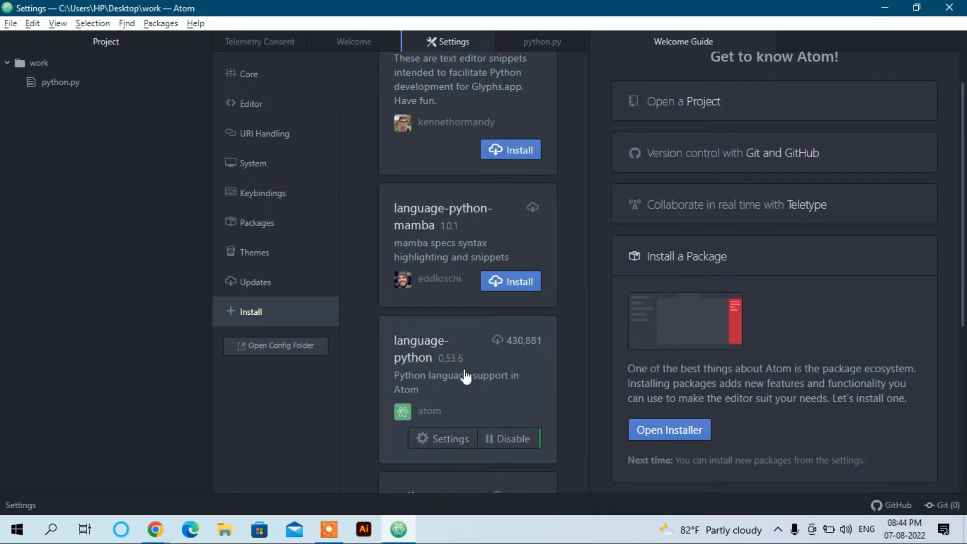
mouse_move(485, 375)
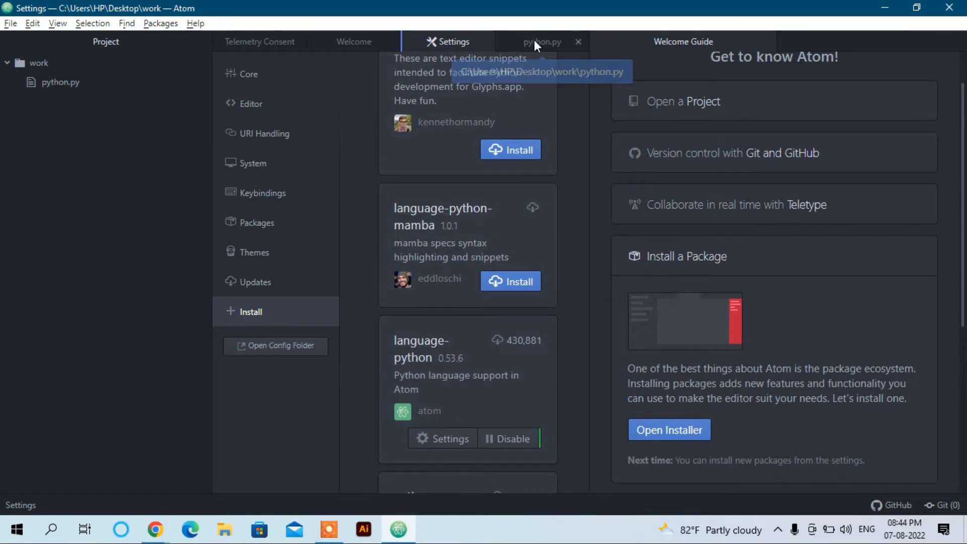
click(542, 42)
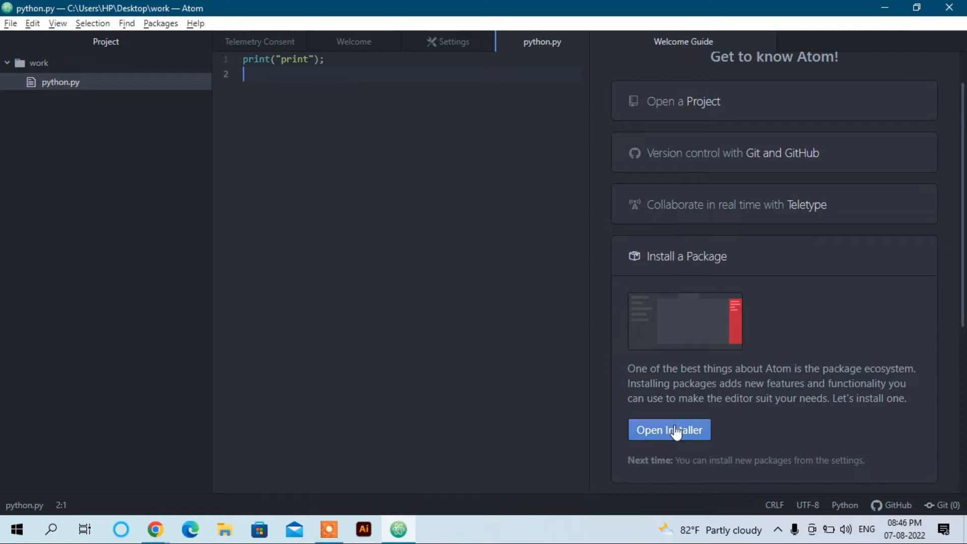
Search the package installer for platformio-ide-terminal
click(669, 430)
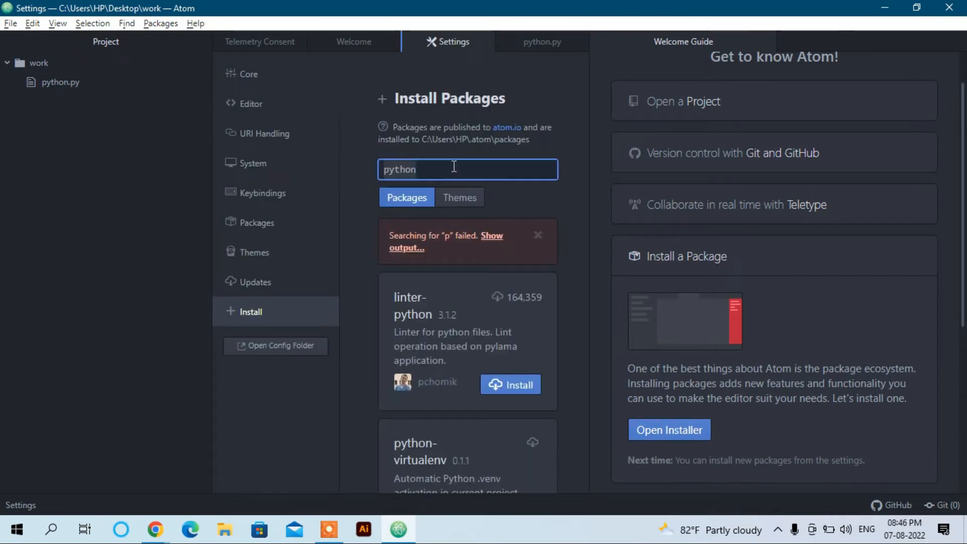
text(scri)
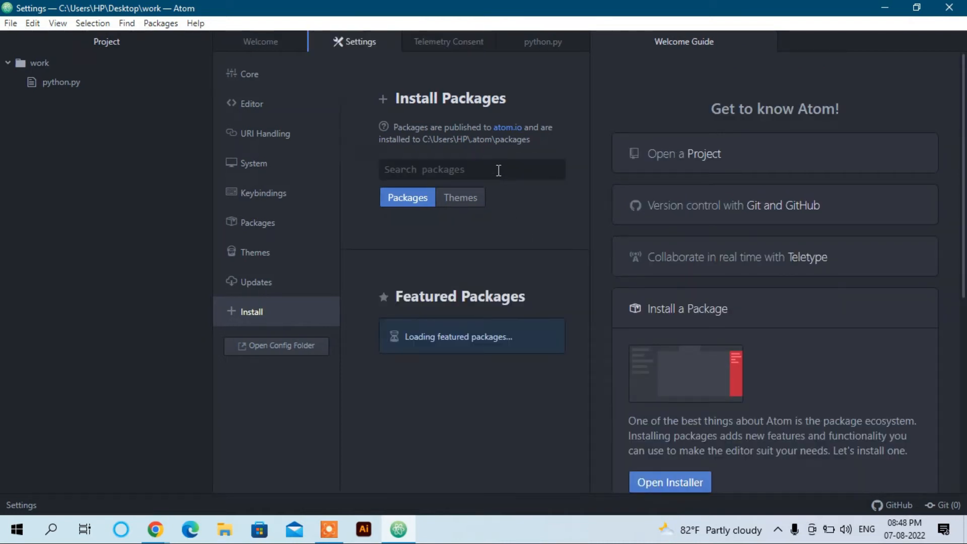
click(472, 169)
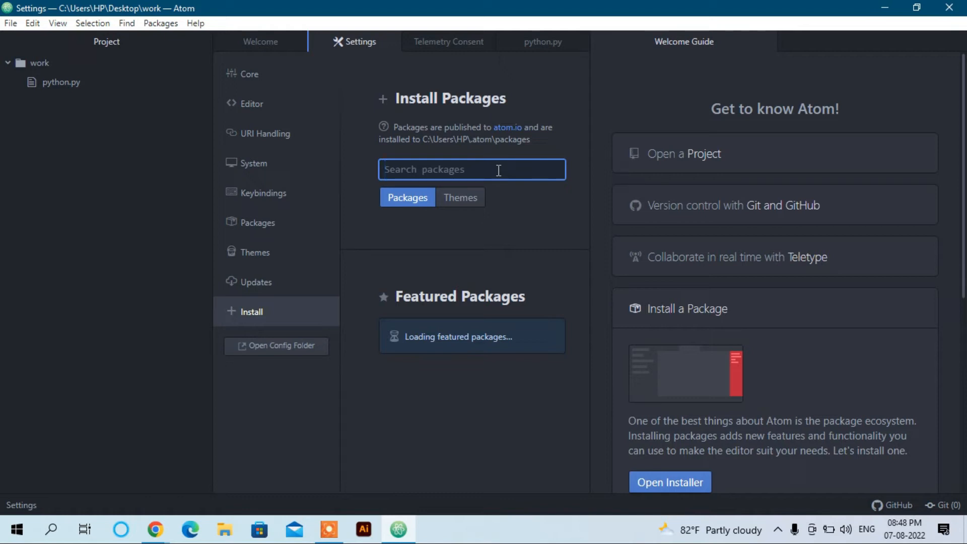
text(platformio-ide-terminal)
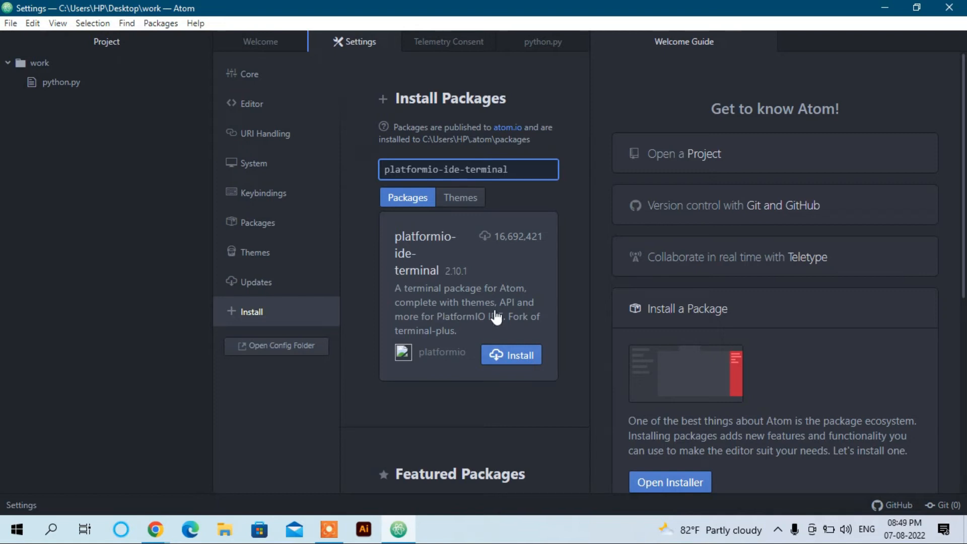
mouse_move(516, 363)
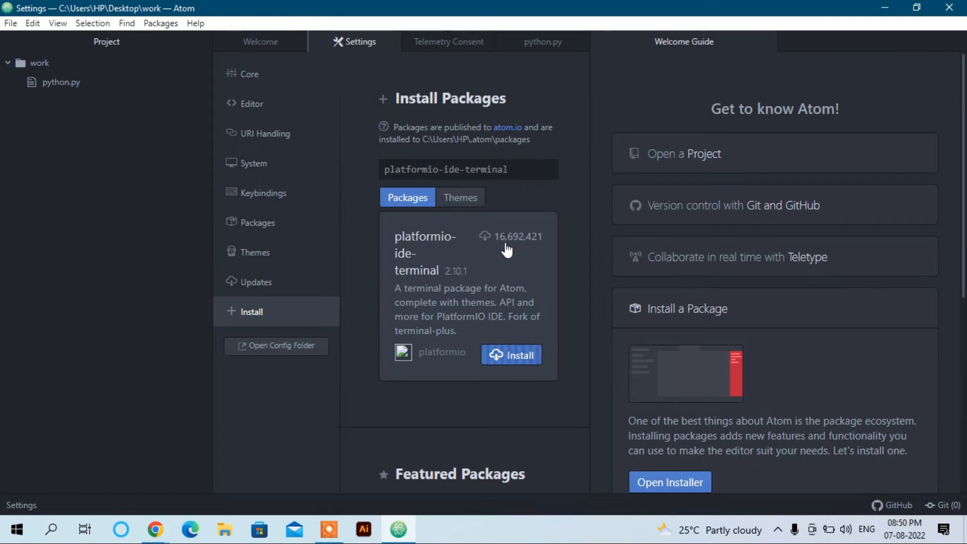
mouse_move(656, 281)
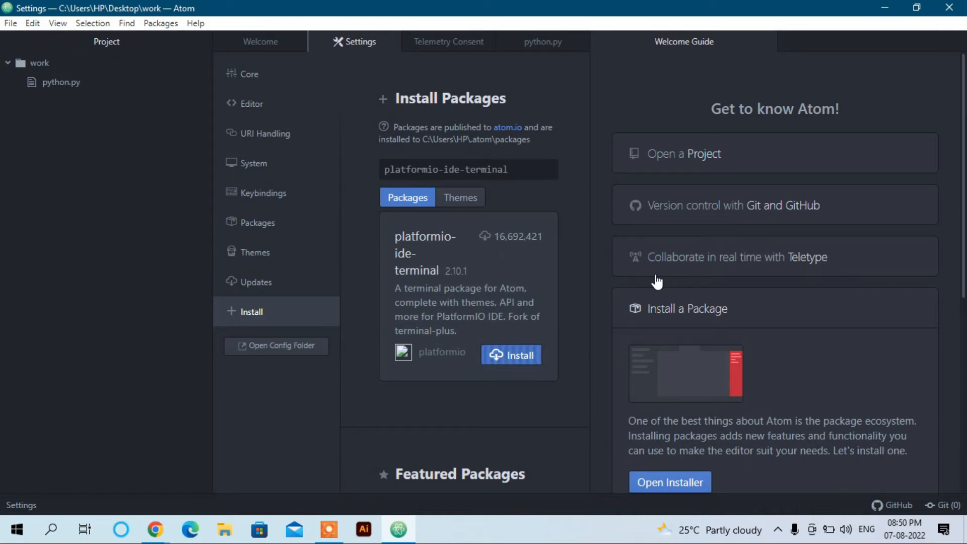
Install platformio-ide-terminal and atom-typescript, then return to python.py
click(509, 355)
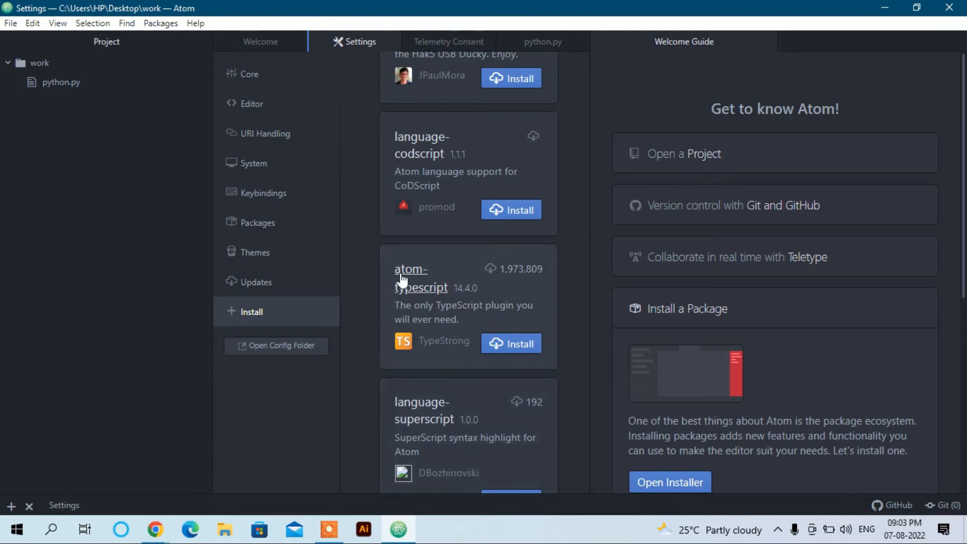
mouse_move(516, 289)
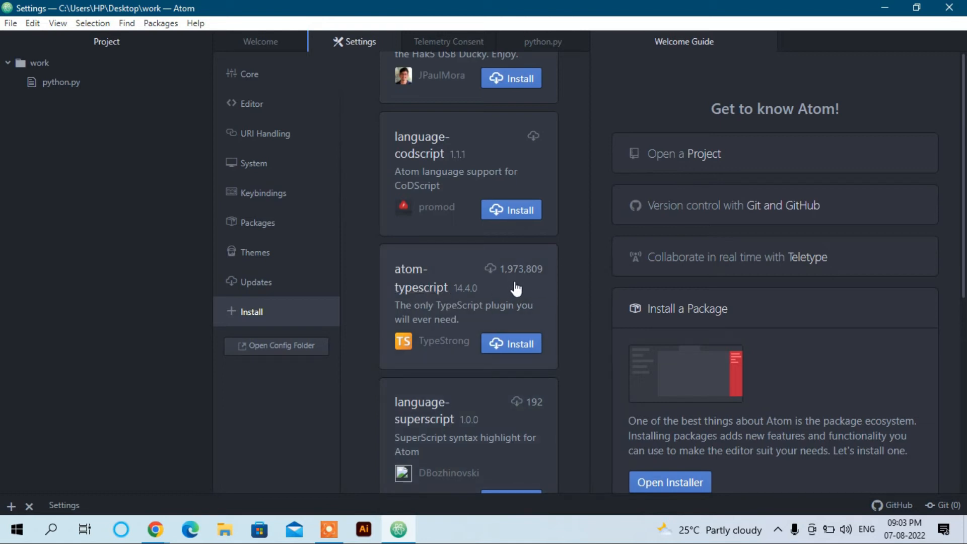
mouse_move(542, 293)
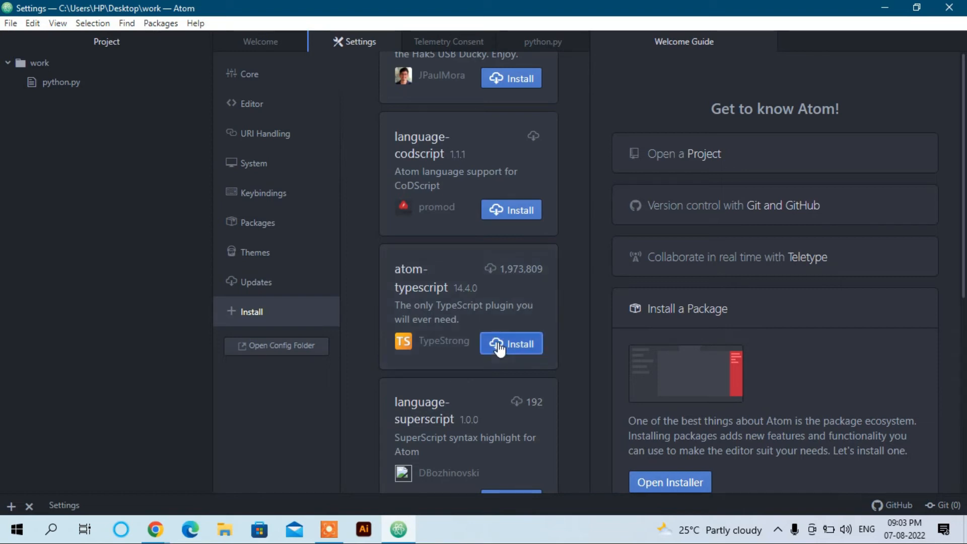
click(511, 344)
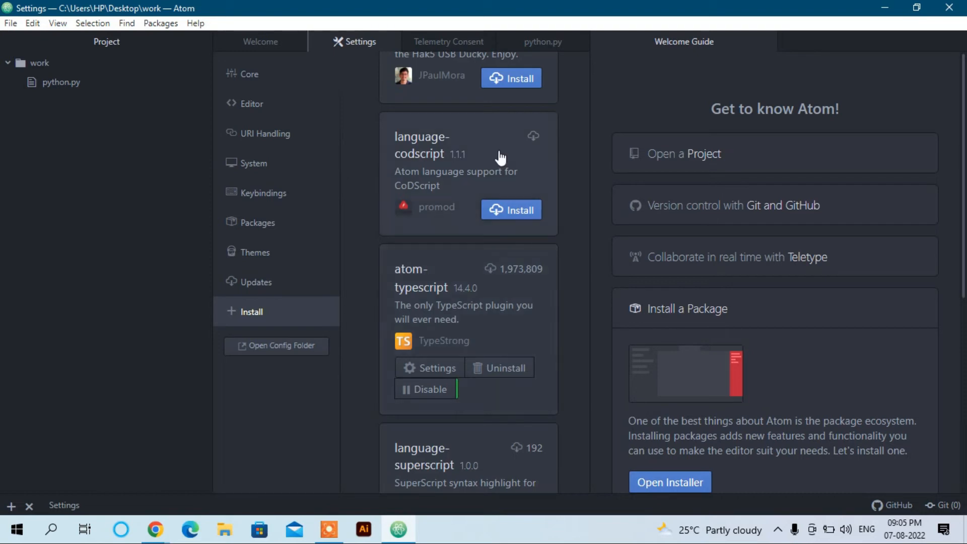
click(542, 42)
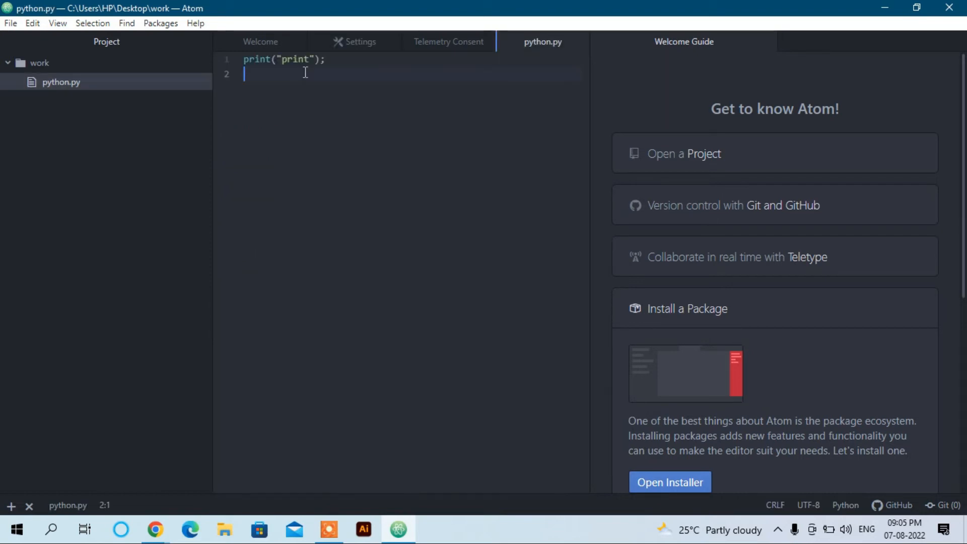
mouse_move(471, 366)
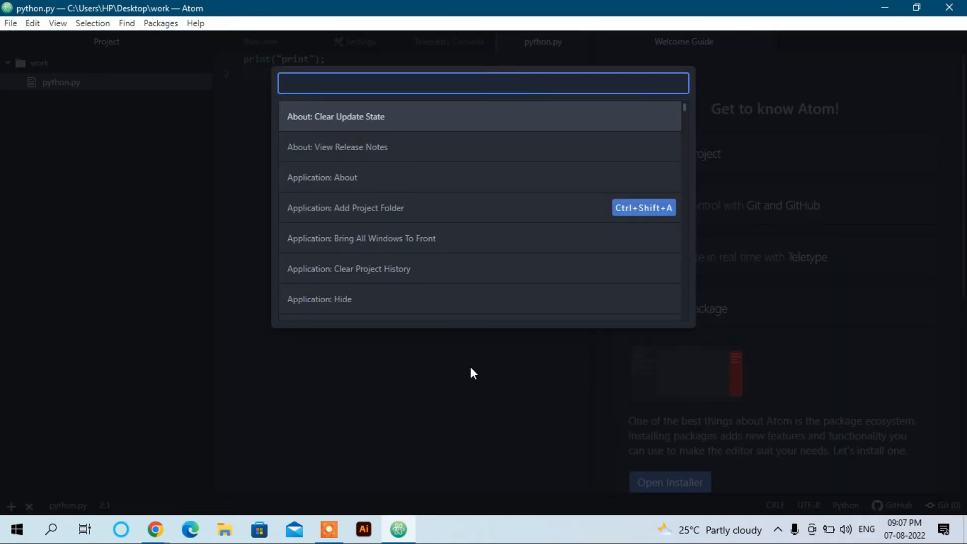
Run Platformio Ide Terminal: New from the Command Palette to get a terminal below python.py
text(platformio-ide)
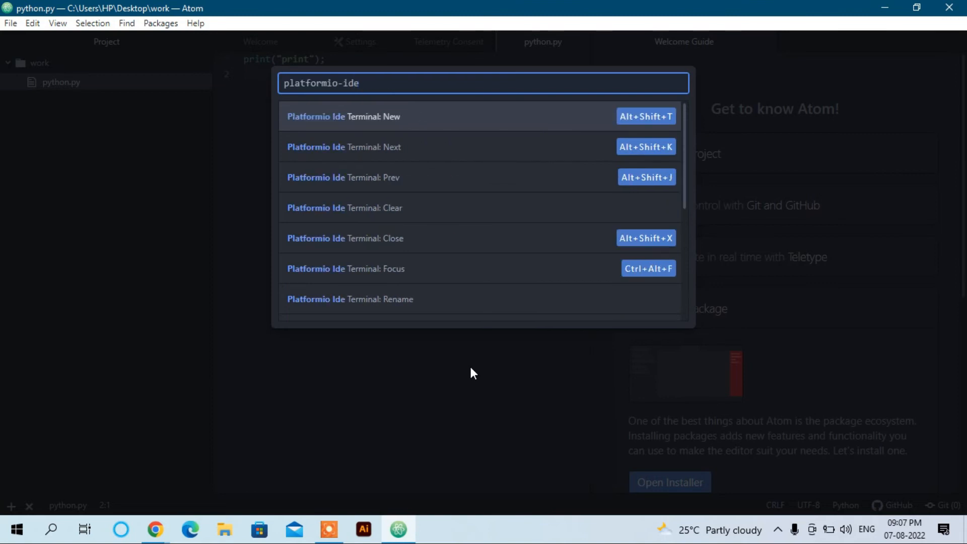
text(it)
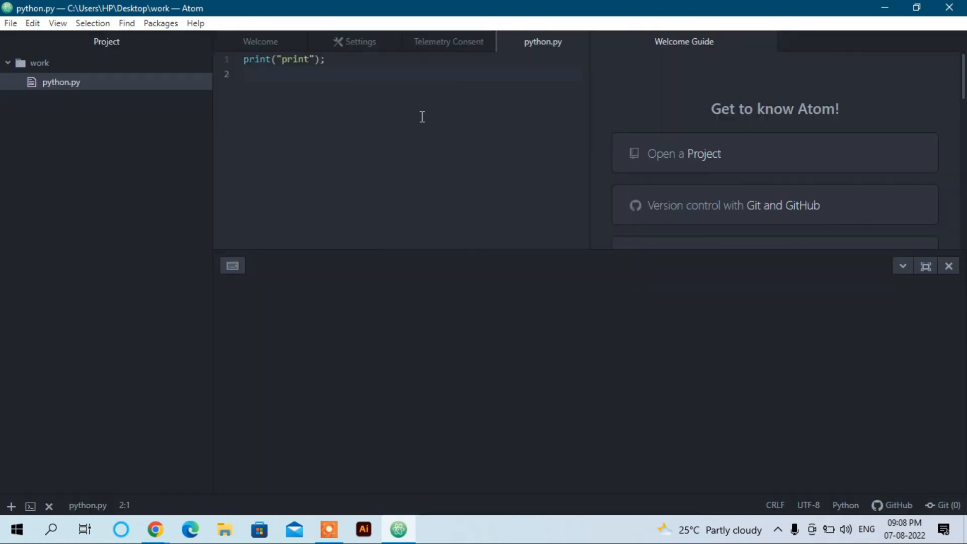
mouse_move(304, 300)
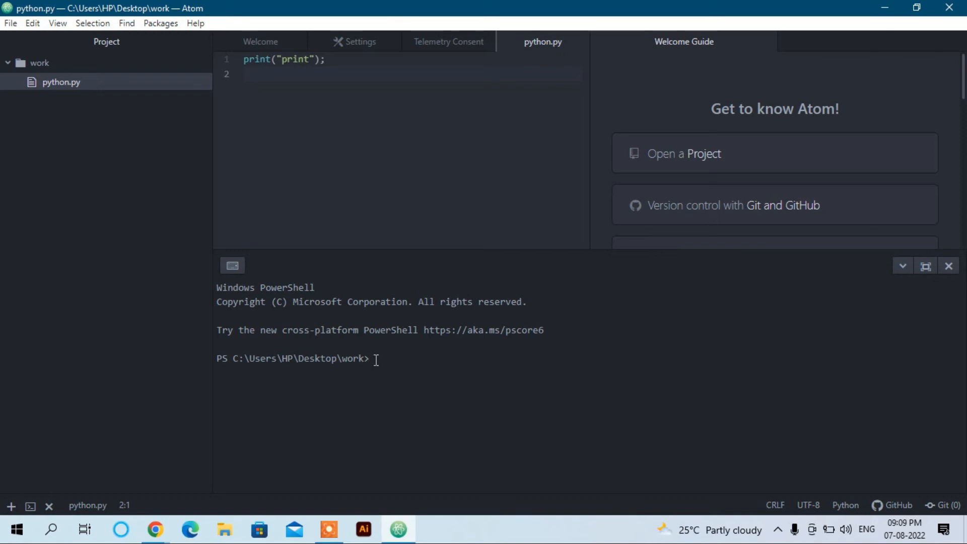
Run 'python .\python.py' in the built-in PowerShell terminal, then hide the terminal panel
text(python p)
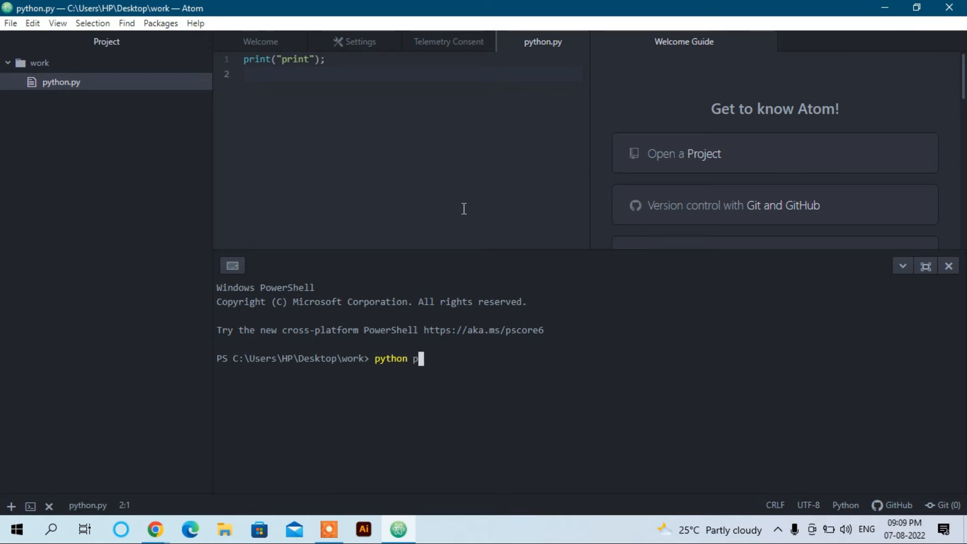
text(y)
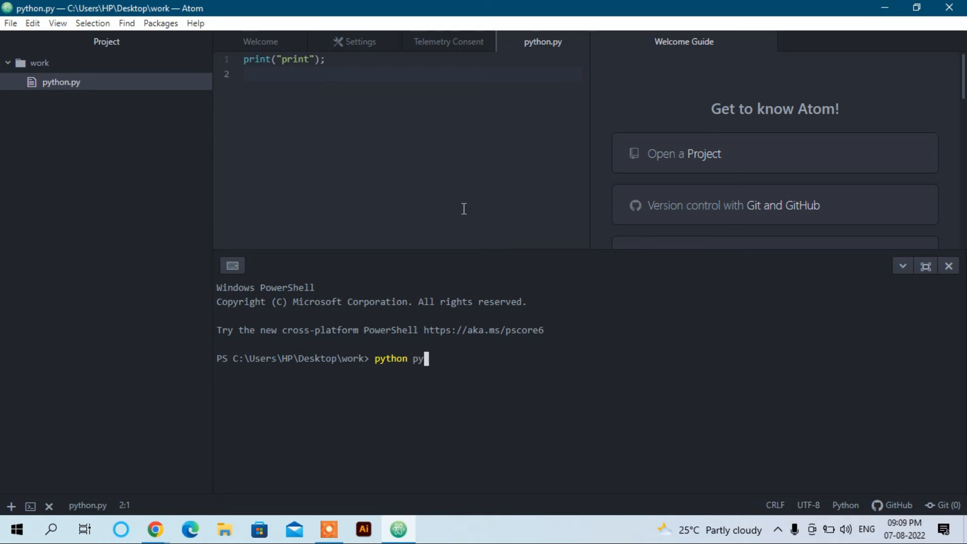
text(h)
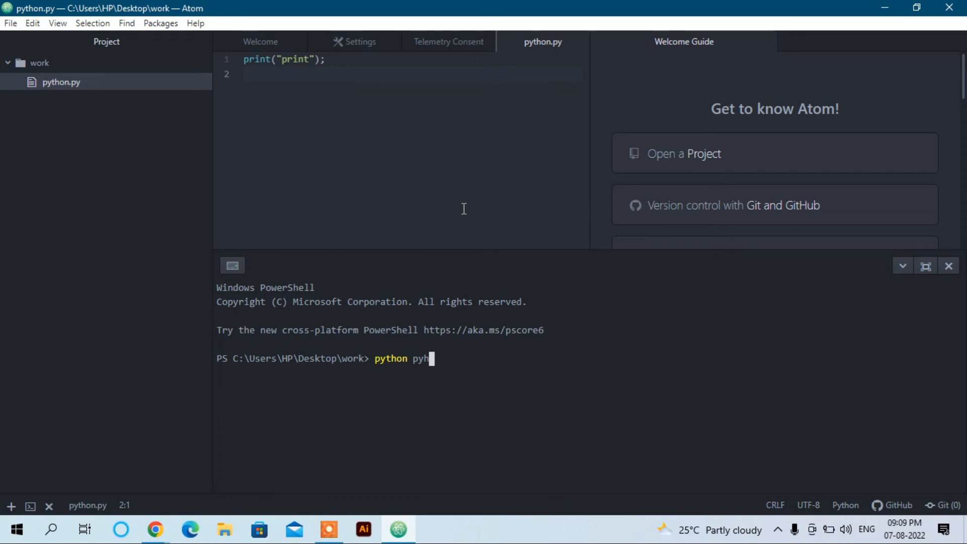
text(.\python.py)
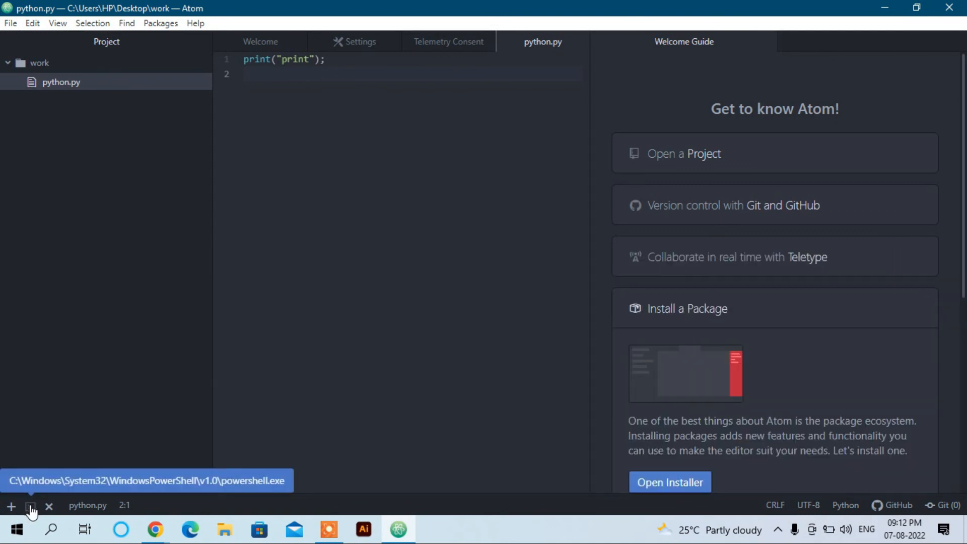
click(31, 507)
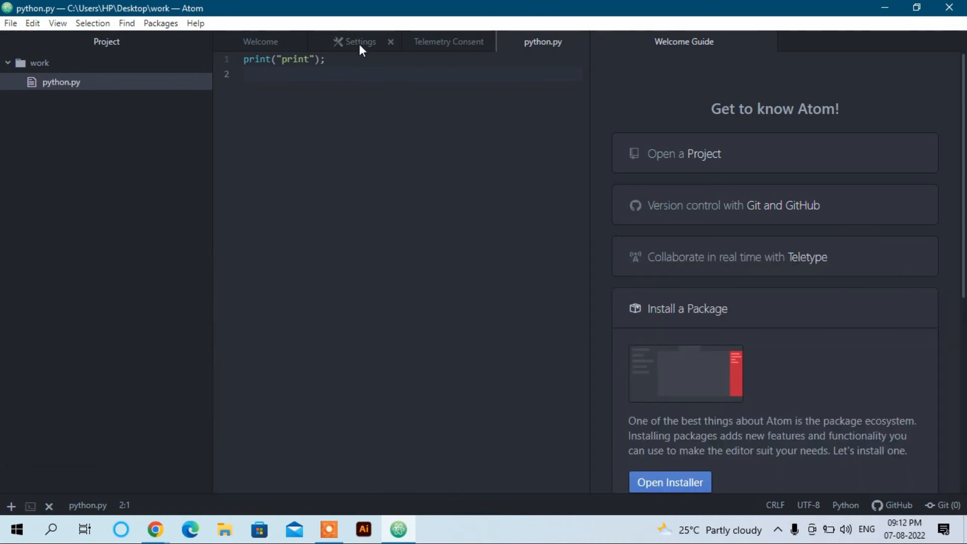
click(356, 41)
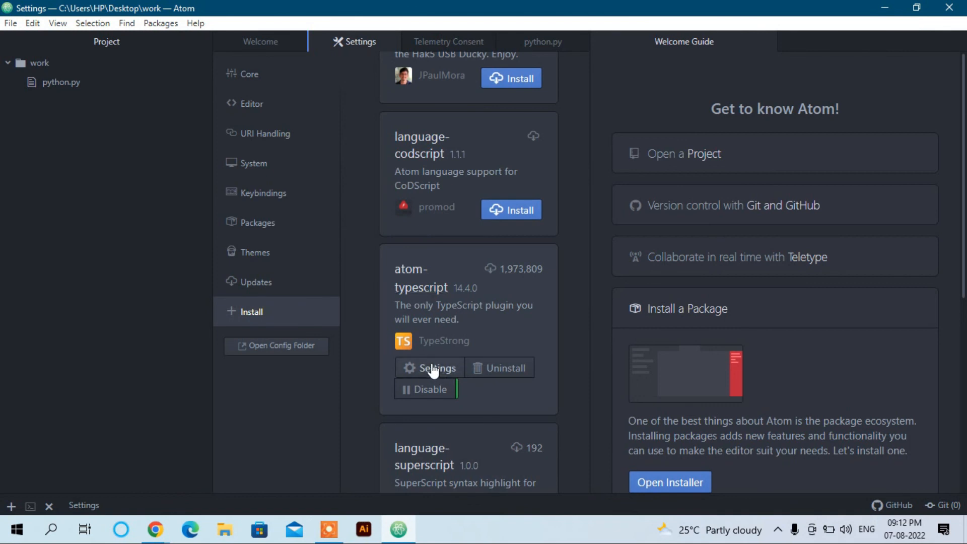
click(436, 368)
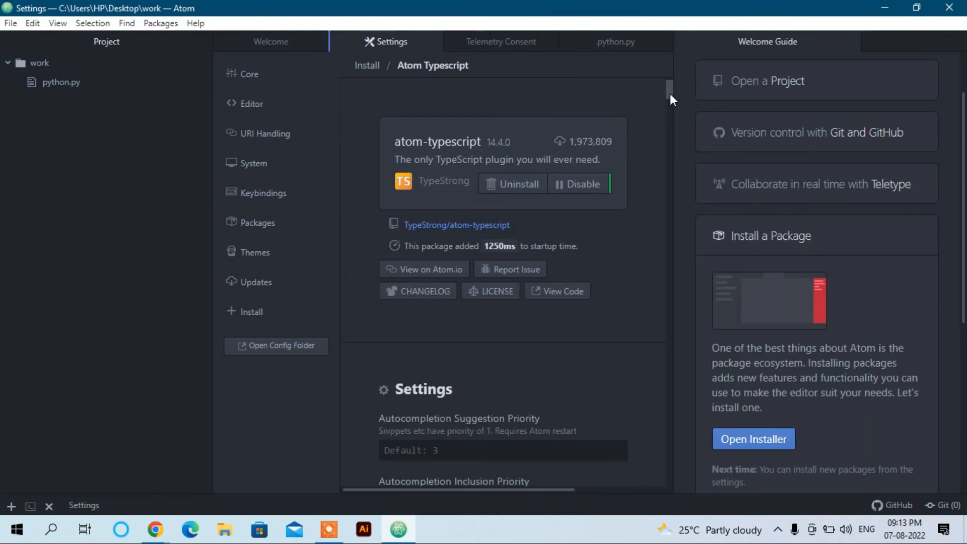
scroll(down, 3)
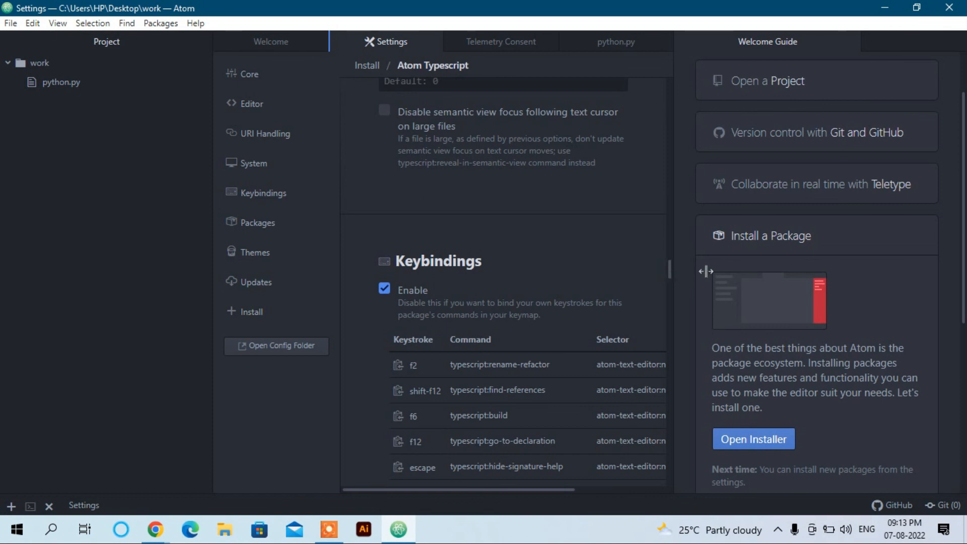
click(614, 42)
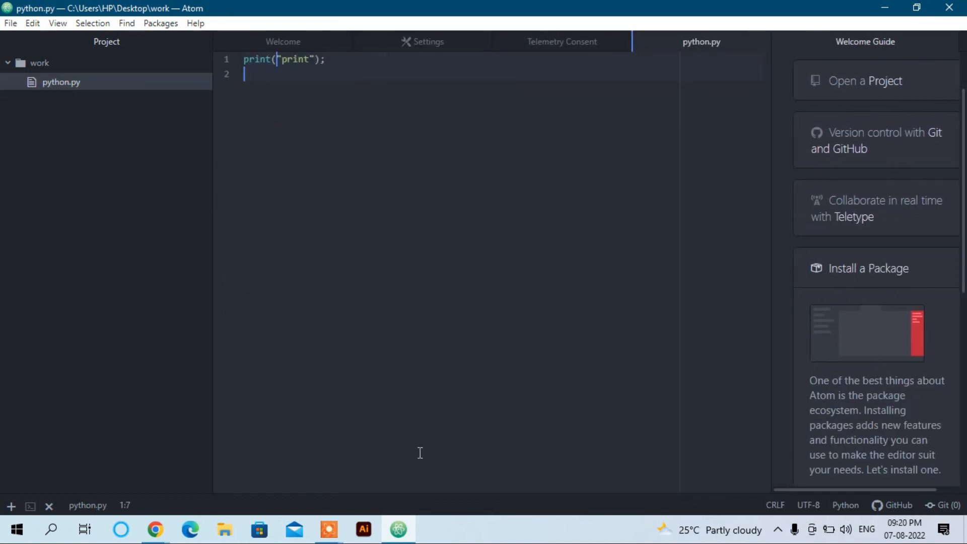